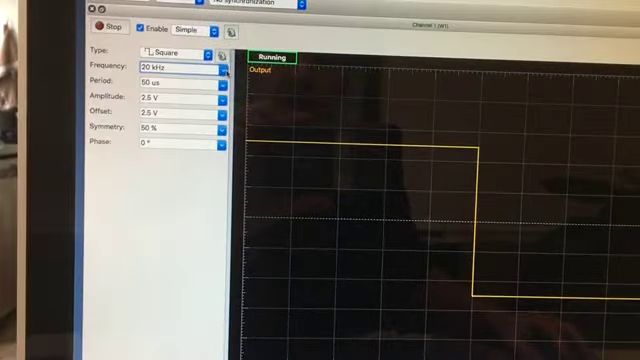
Step: Pick 100 kHz from the Wavegen frequency presets for the 2.5 V square wave
{"action": "left_click", "coordinate": [215, 66]}
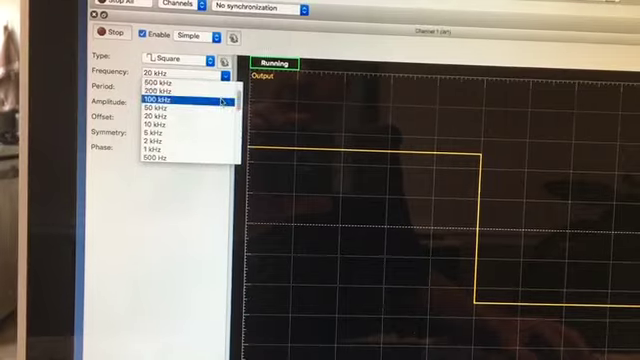
{"action": "left_click", "coordinate": [162, 101]}
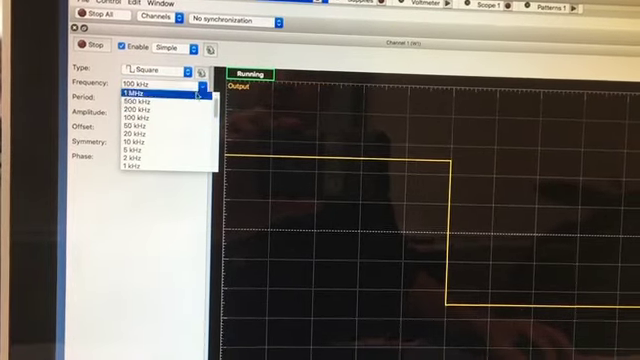
Step: Set the Wavegen square-wave frequency to 500 kHz (2 µs period)
{"action": "left_click", "coordinate": [120, 100]}
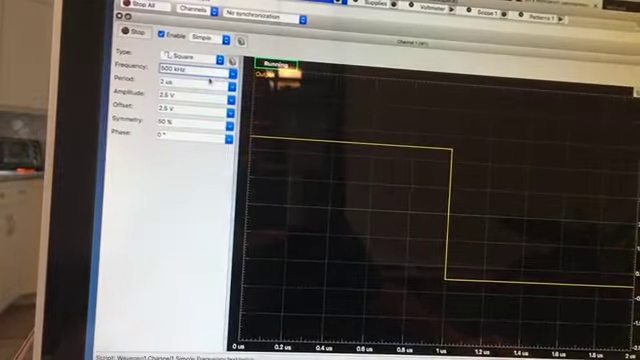
Step: Set the square wave to 200 kHz and view both channels in Scope 1's Time Base list
{"action": "left_click", "coordinate": [175, 57]}
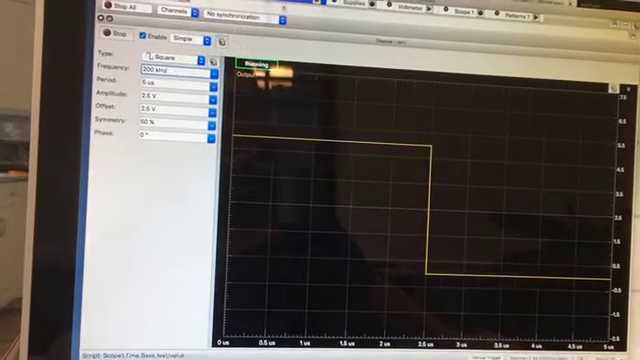
{"action": "left_click", "coordinate": [175, 73]}
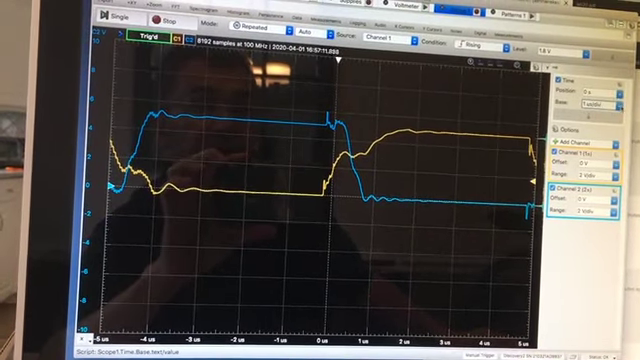
{"action": "left_click", "coordinate": [610, 101]}
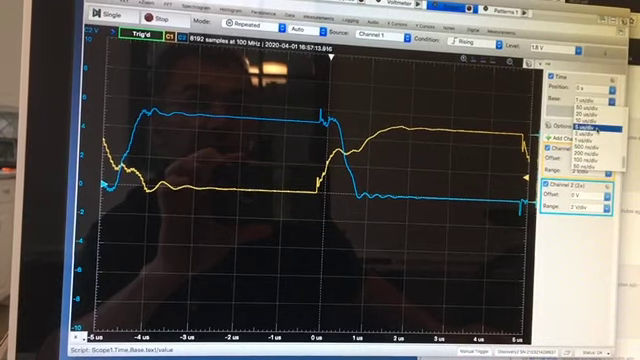